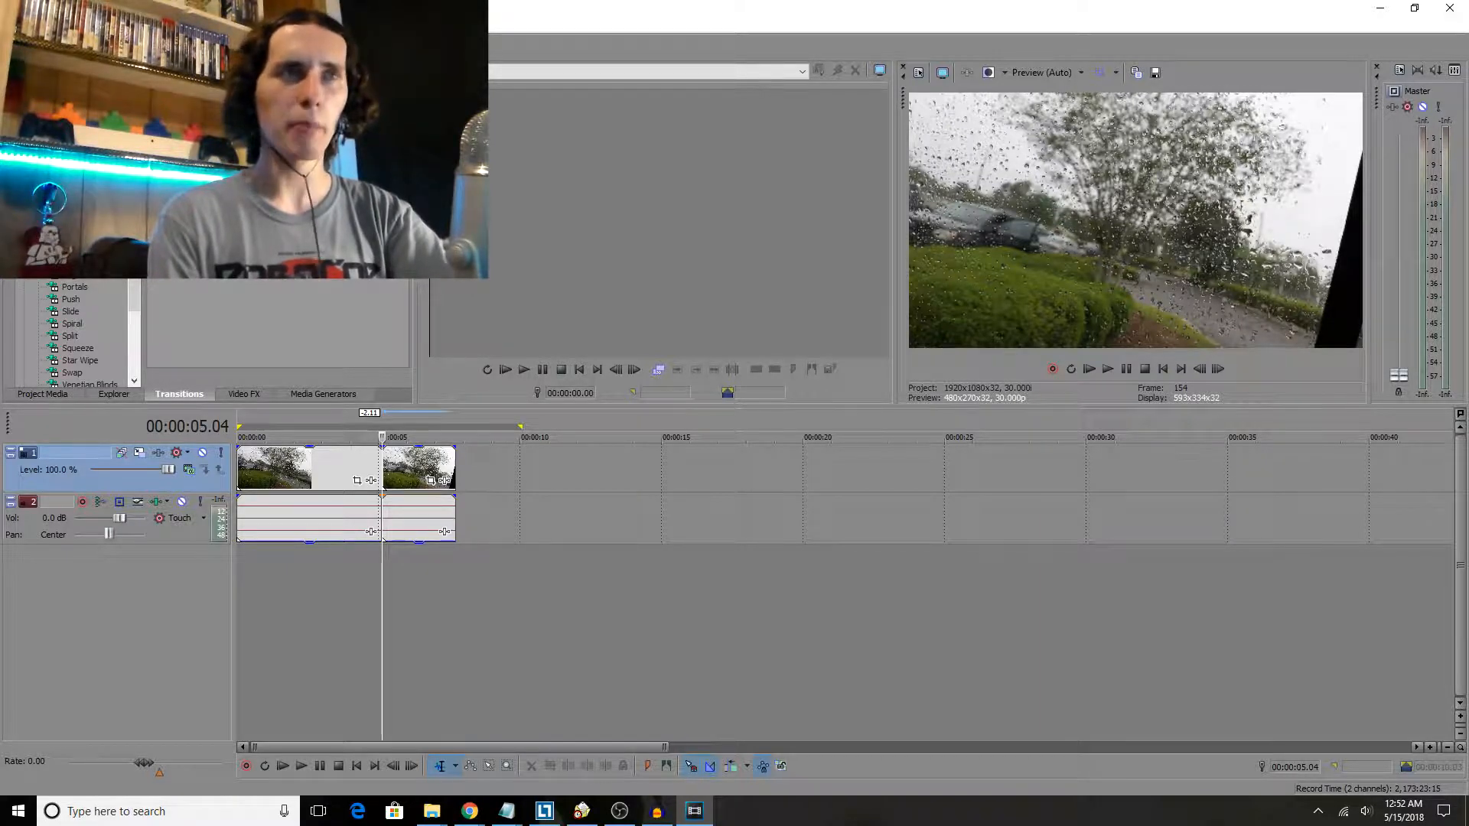
mouse_move(941, 71)
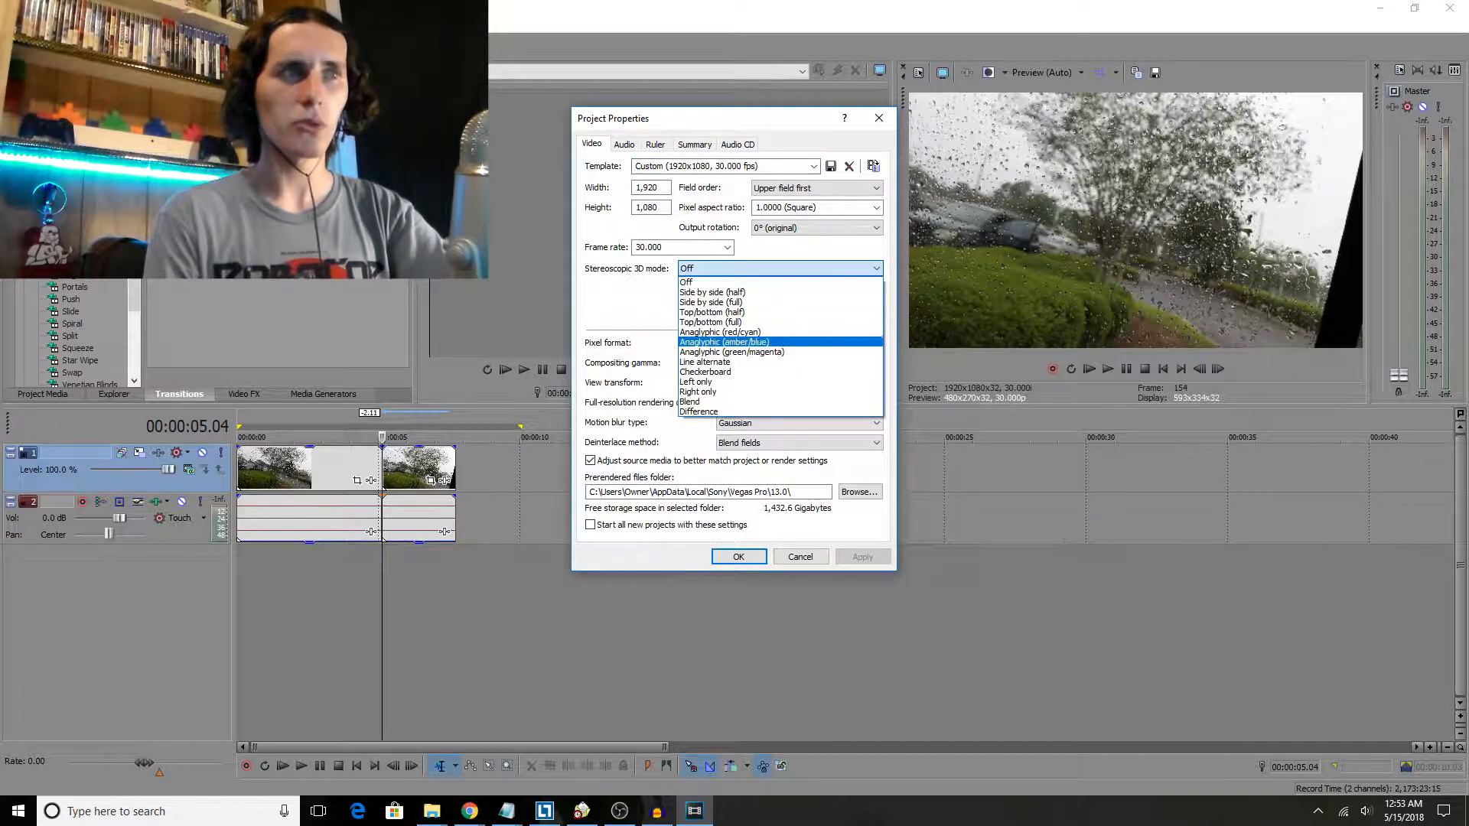
mouse_move(719, 332)
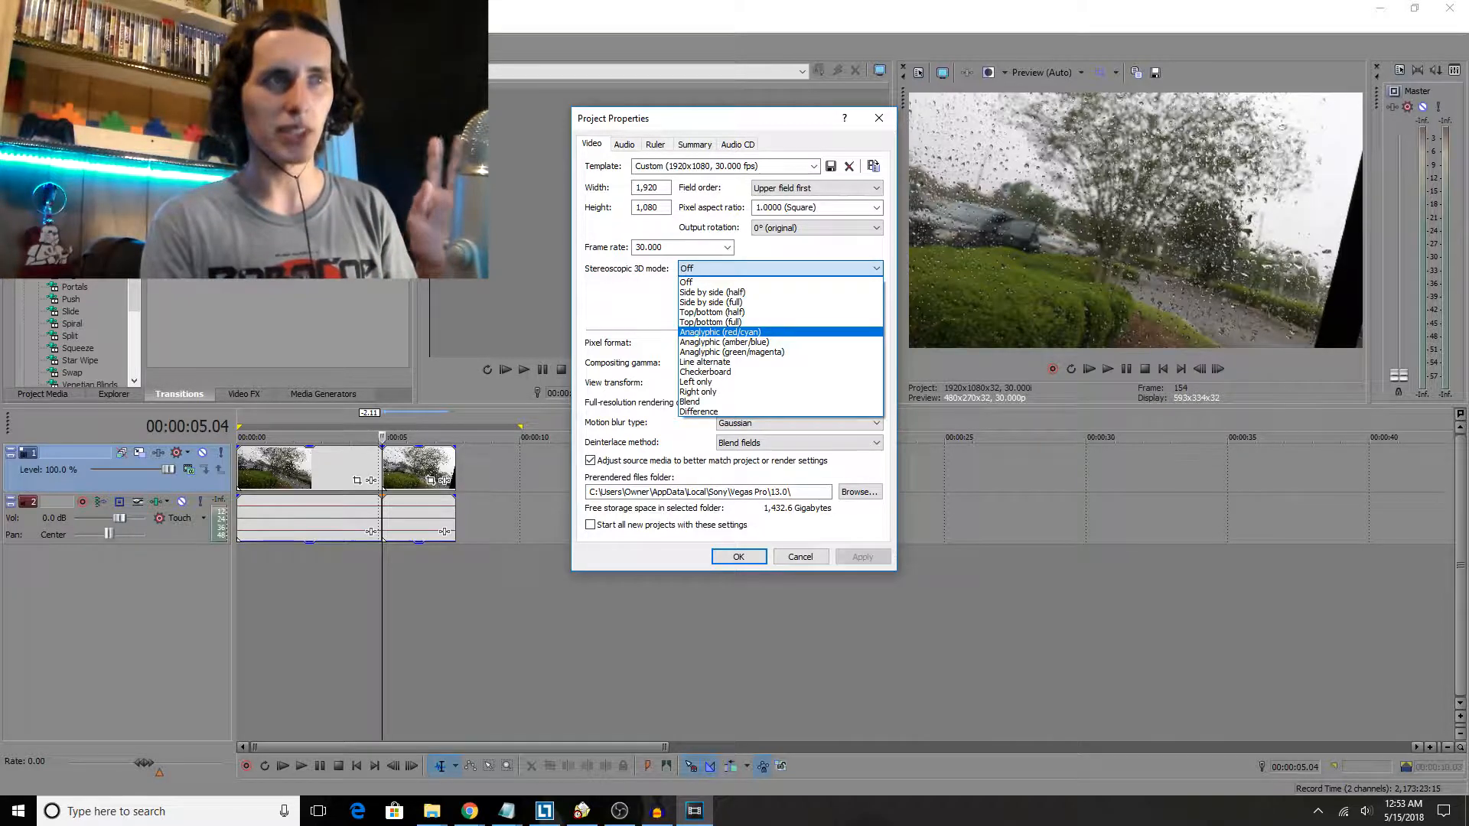
- Choose Anaglyphic (red/cyan) as the project's Stereoscopic 3D mode and confirm
left_click(719, 332)
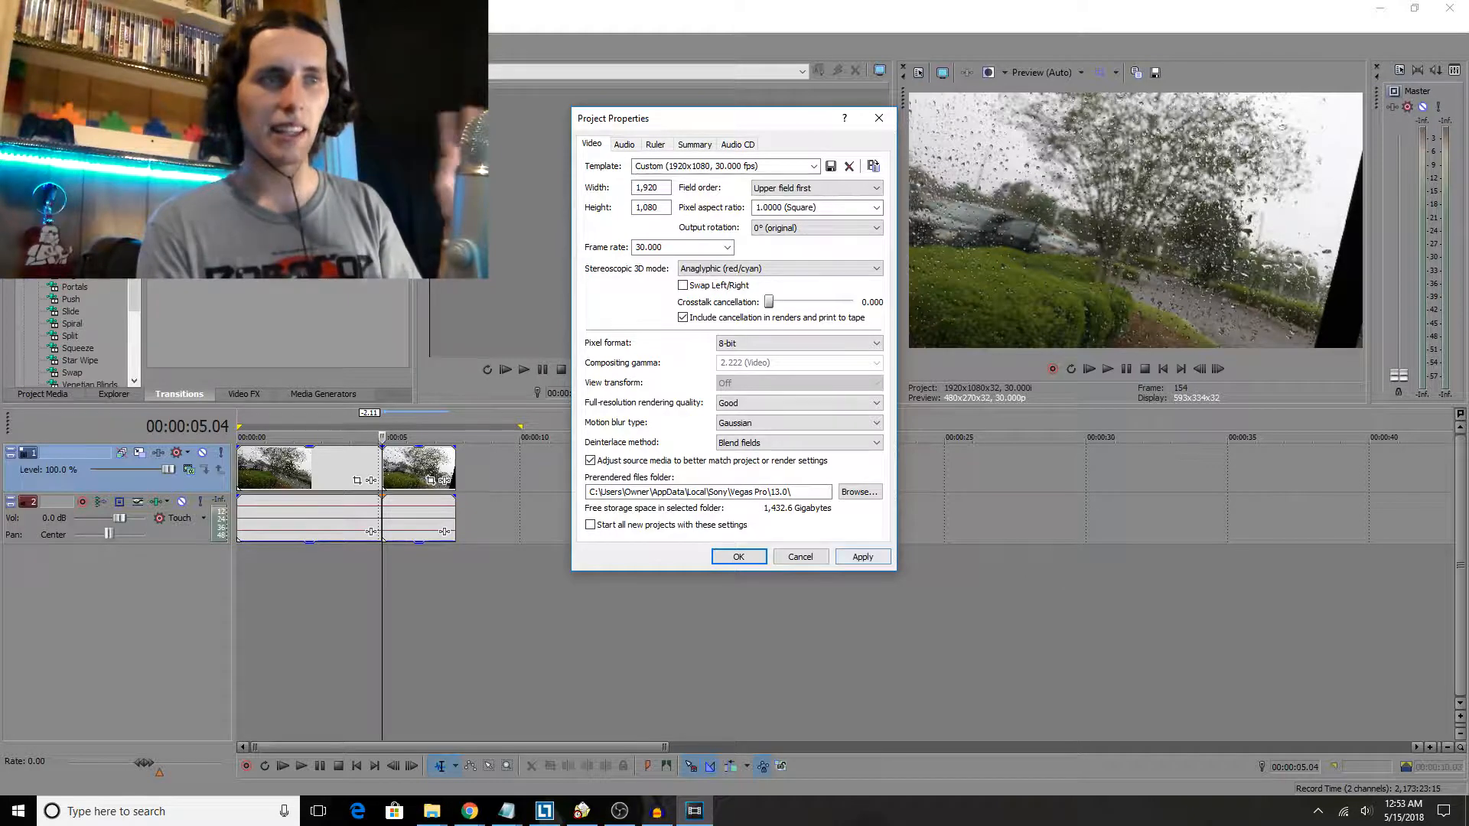
left_click(737, 557)
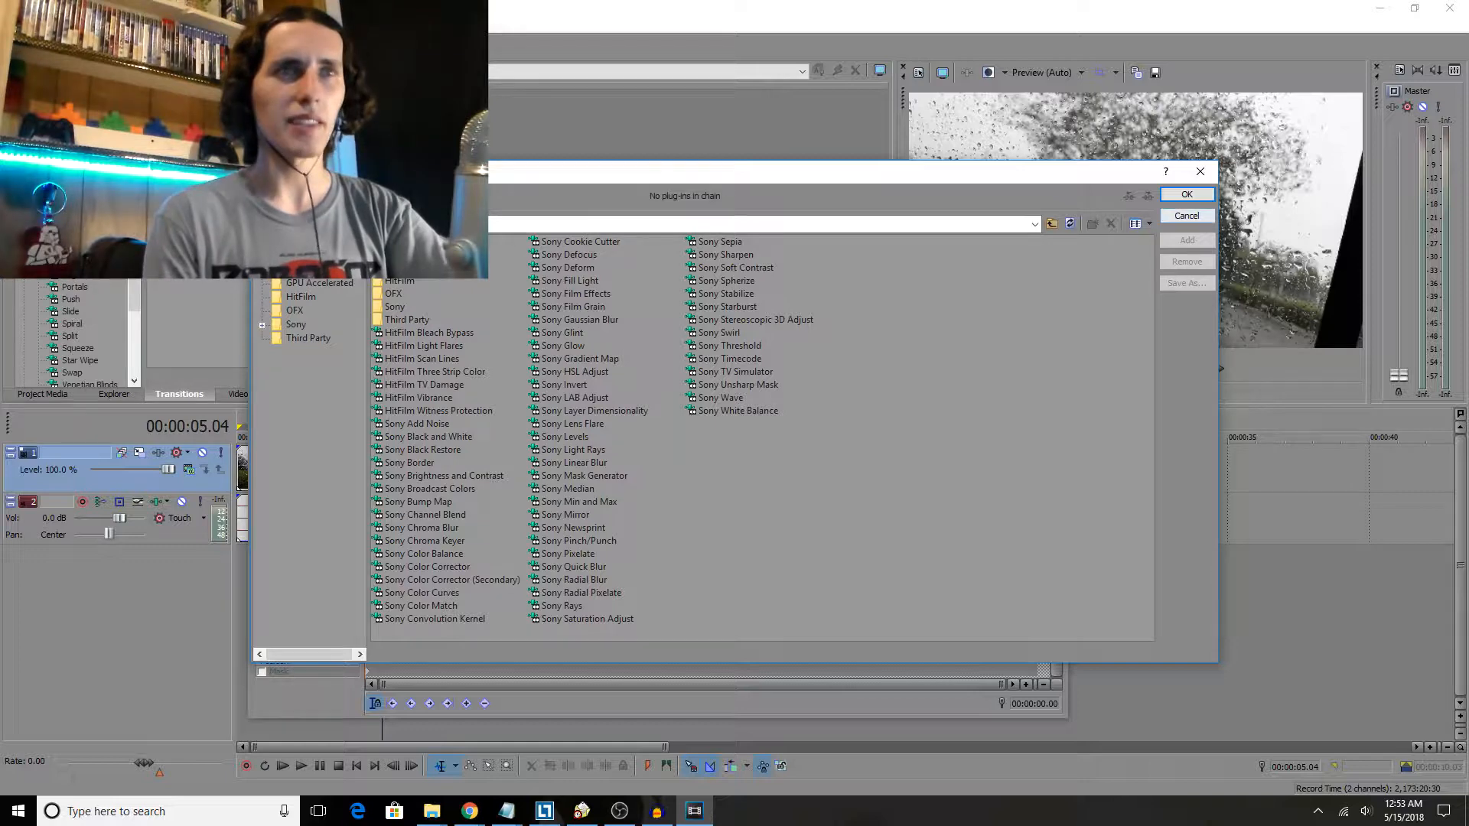
left_click(1186, 214)
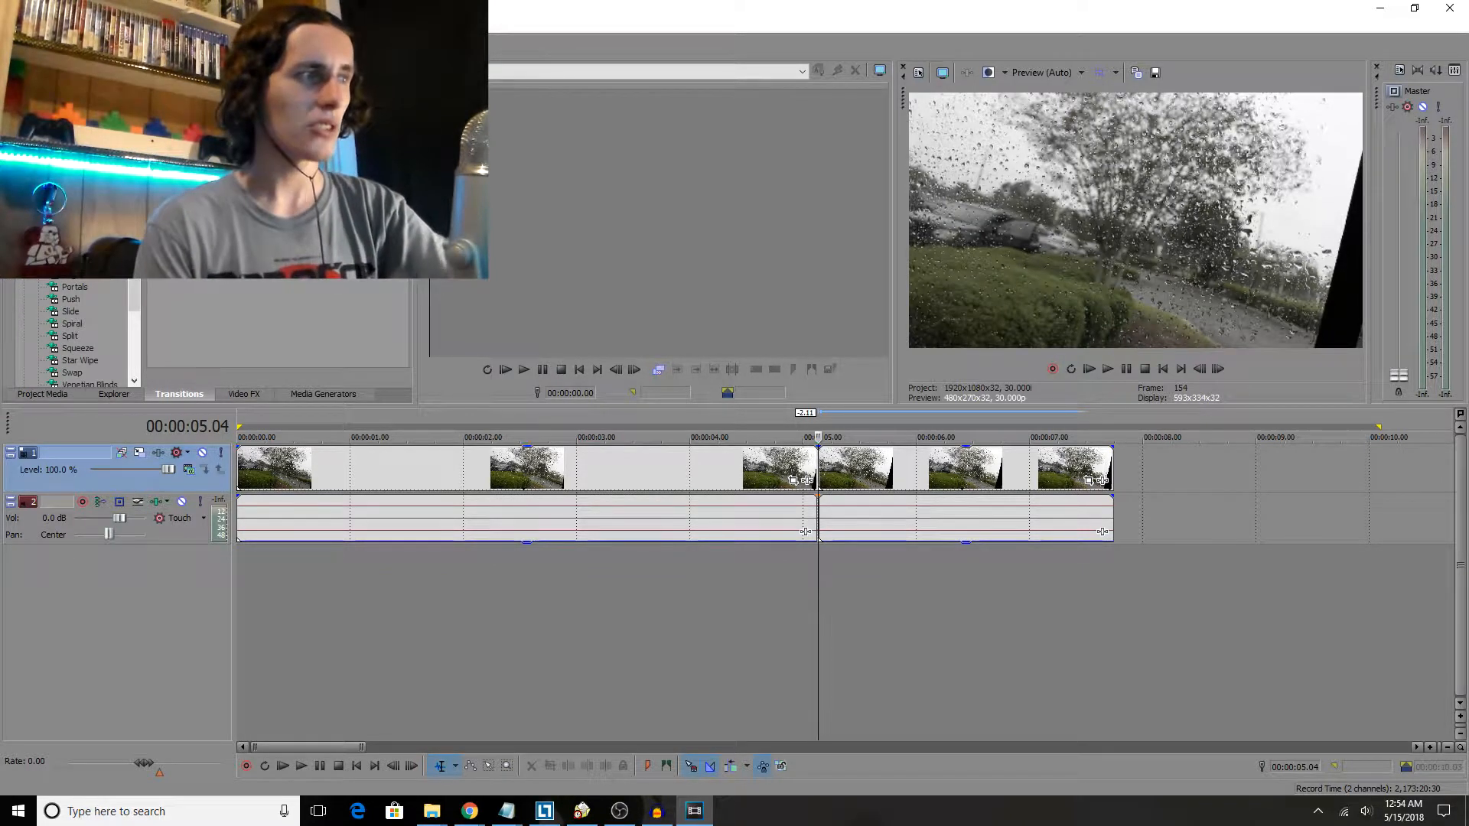
mouse_move(158, 453)
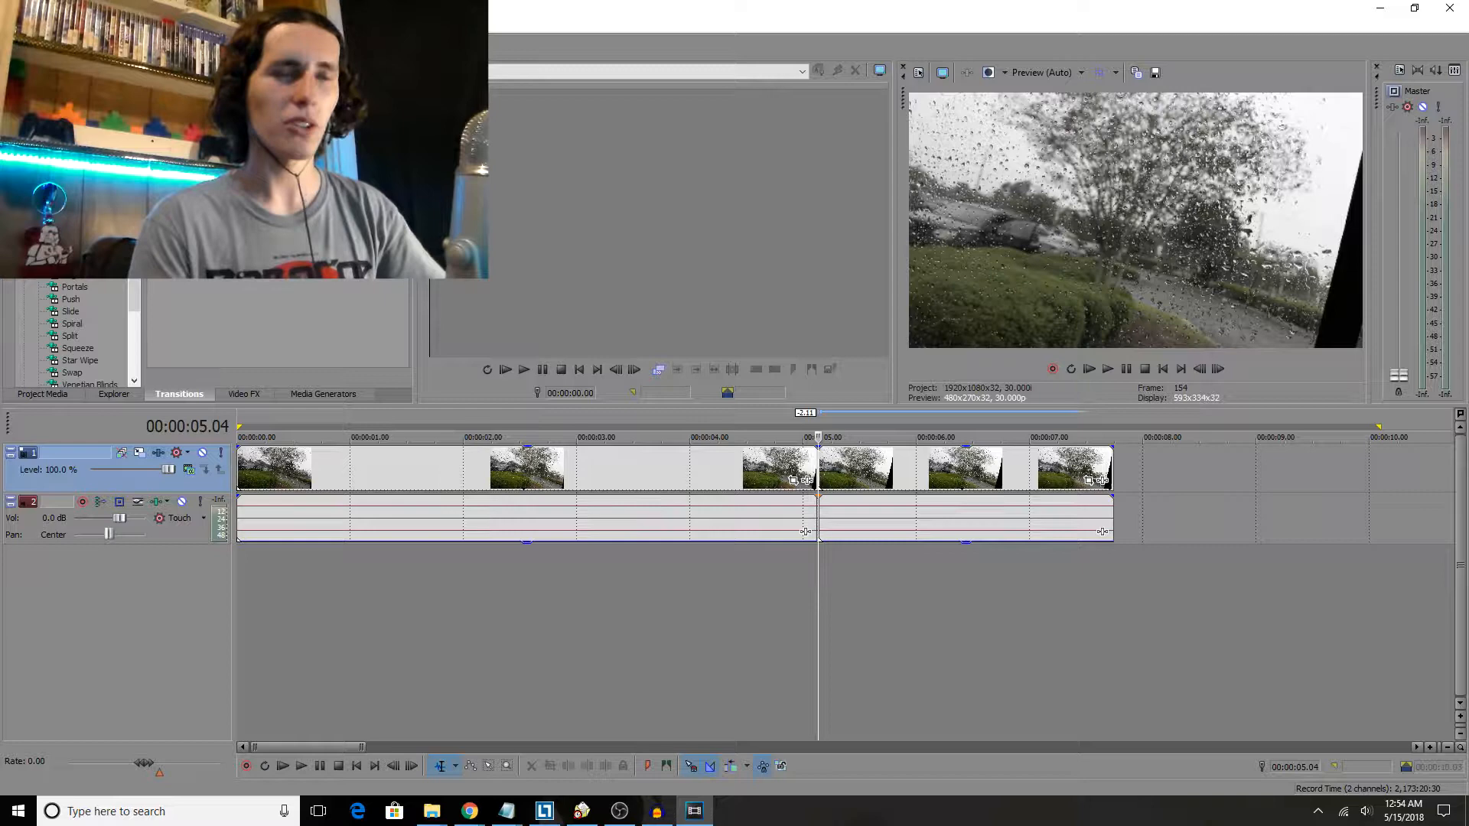
mouse_move(178, 453)
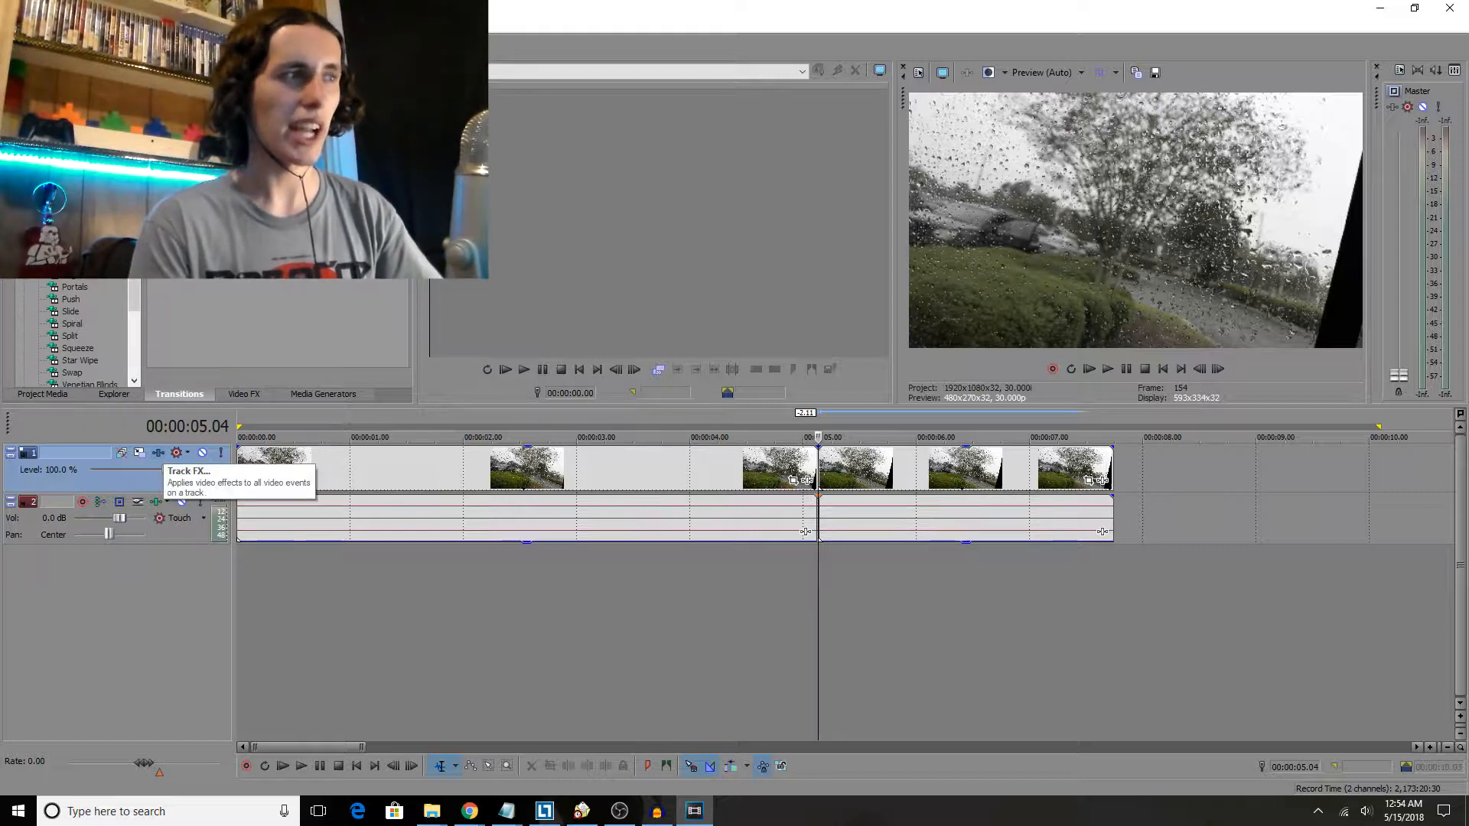
- Apply Sony Stereoscopic 3D Adjust as a Track FX on the whole video track
left_click(176, 453)
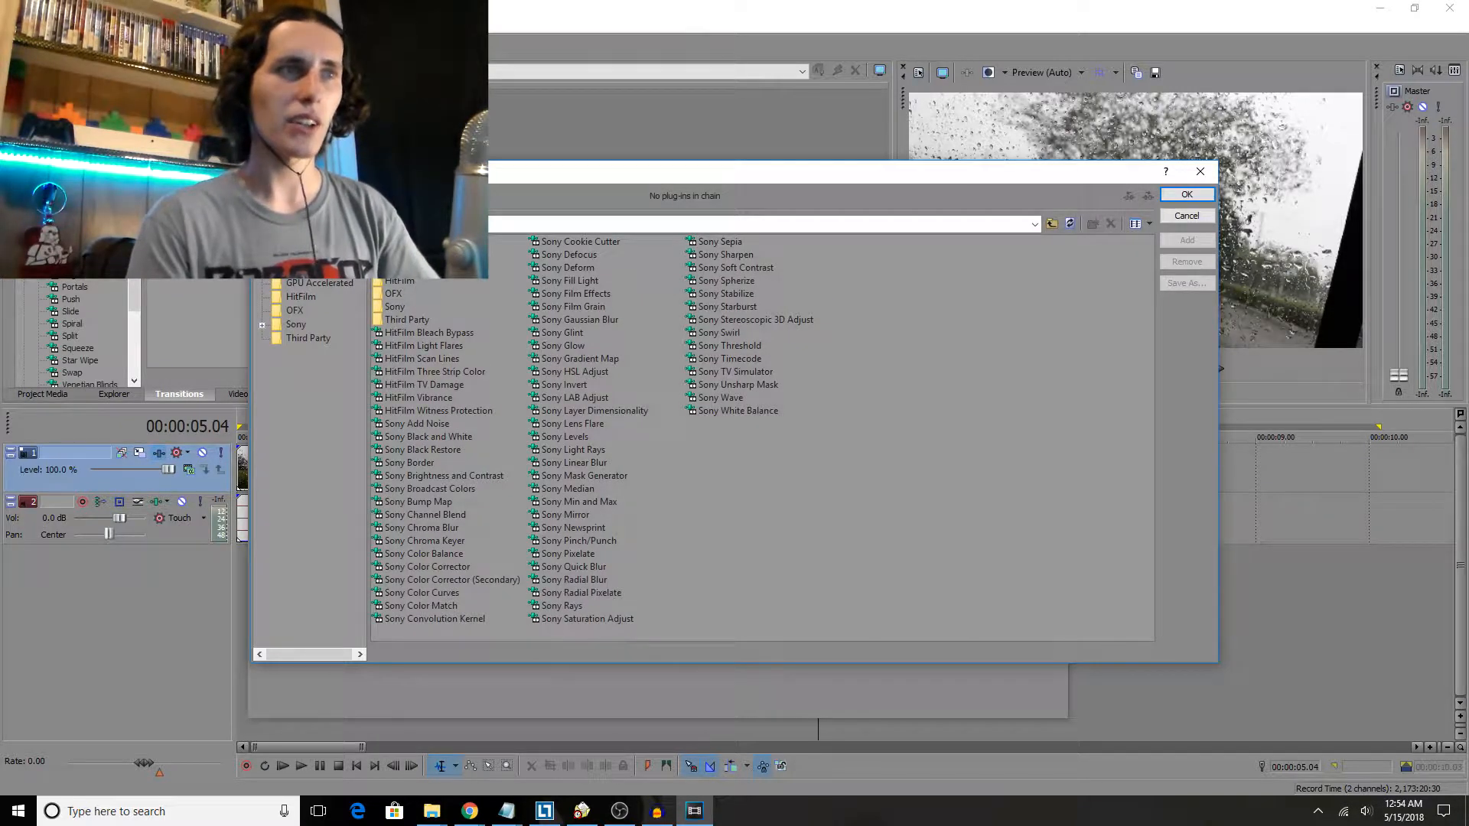
left_click(754, 319)
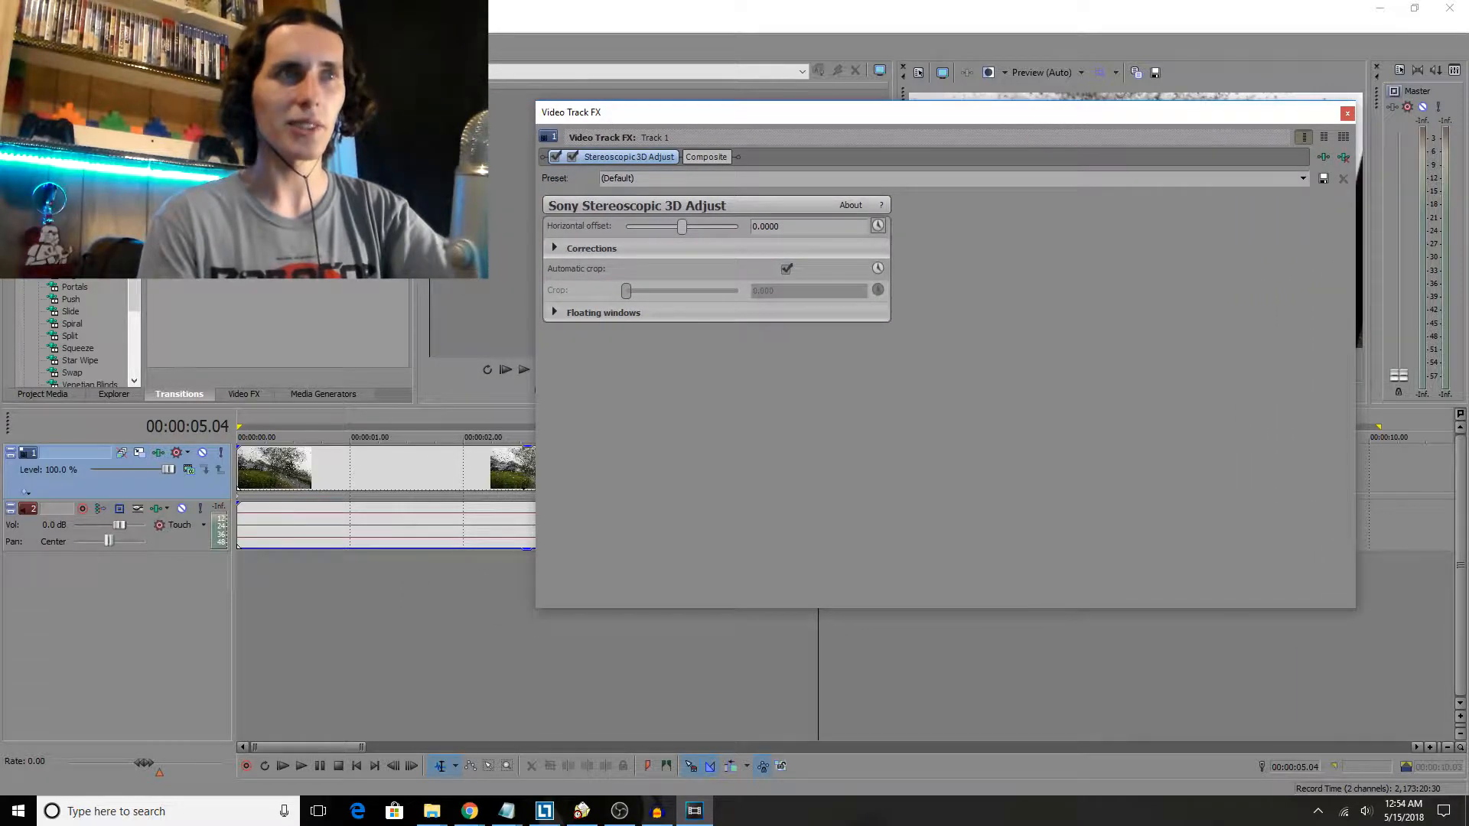
- Enable keyframe animation lanes for the Stereoscopic 3D Adjust track effect
left_click(877, 226)
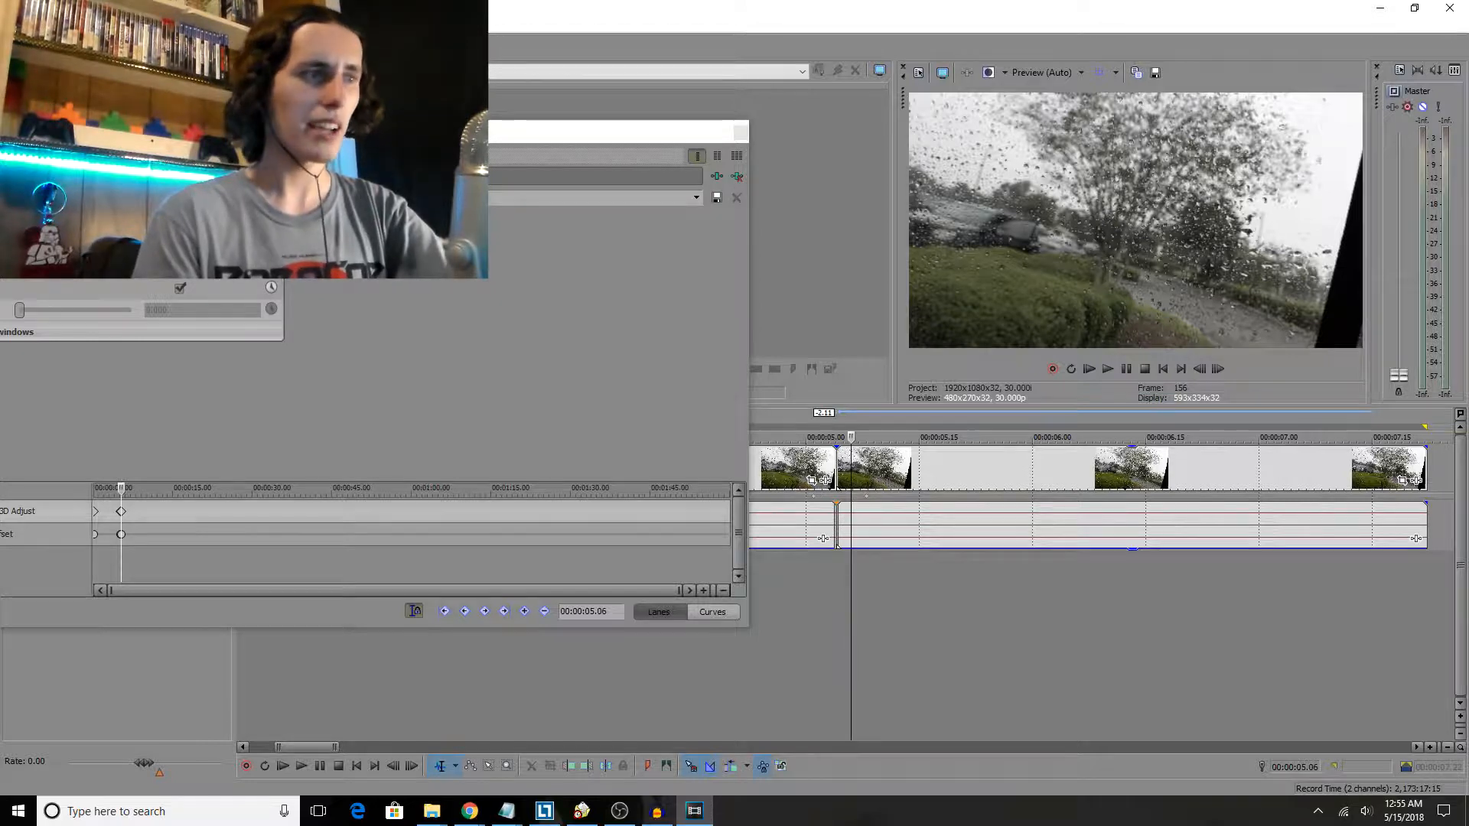
mouse_move(413, 611)
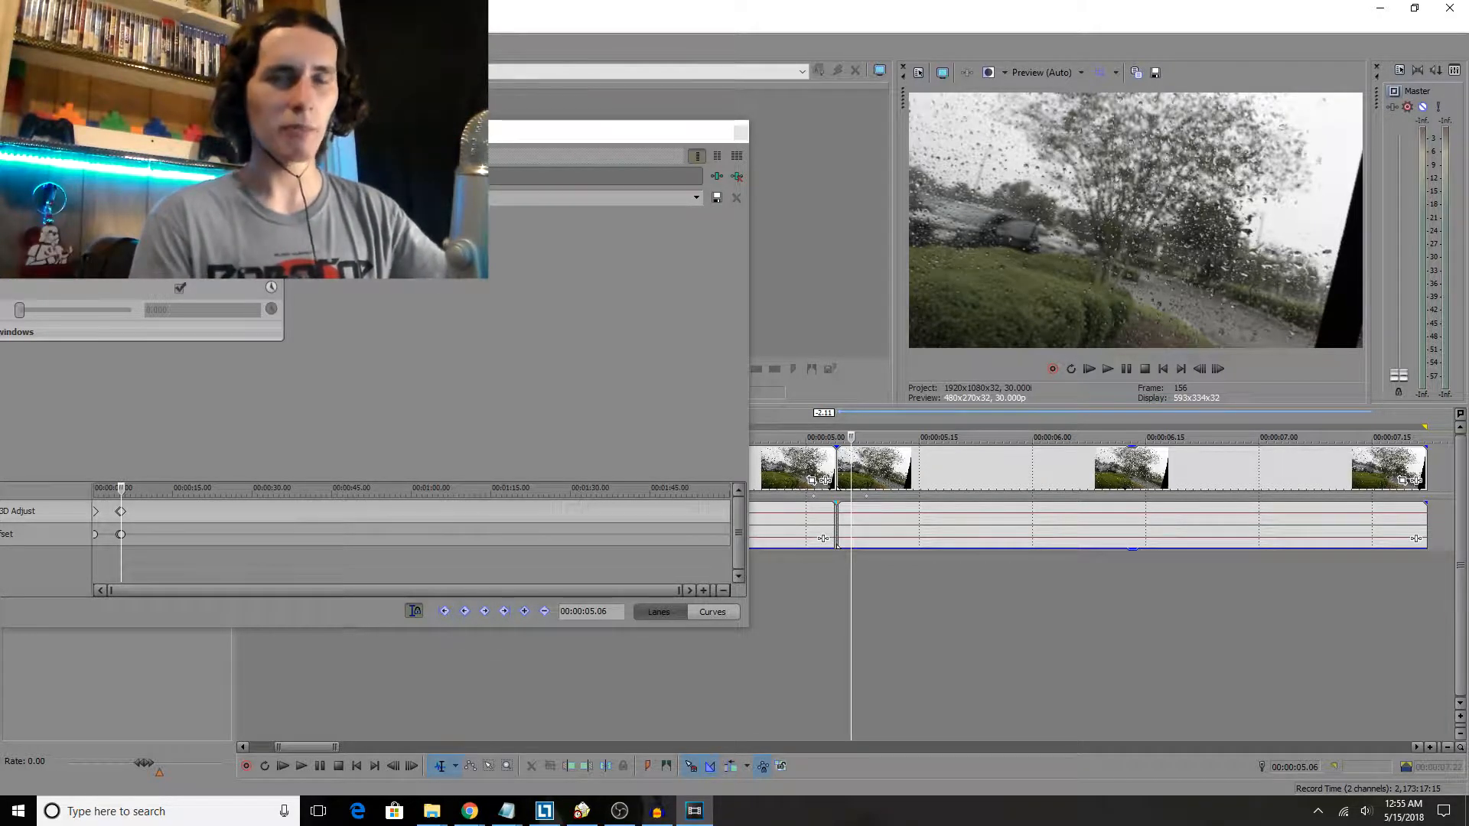
mouse_move(464, 611)
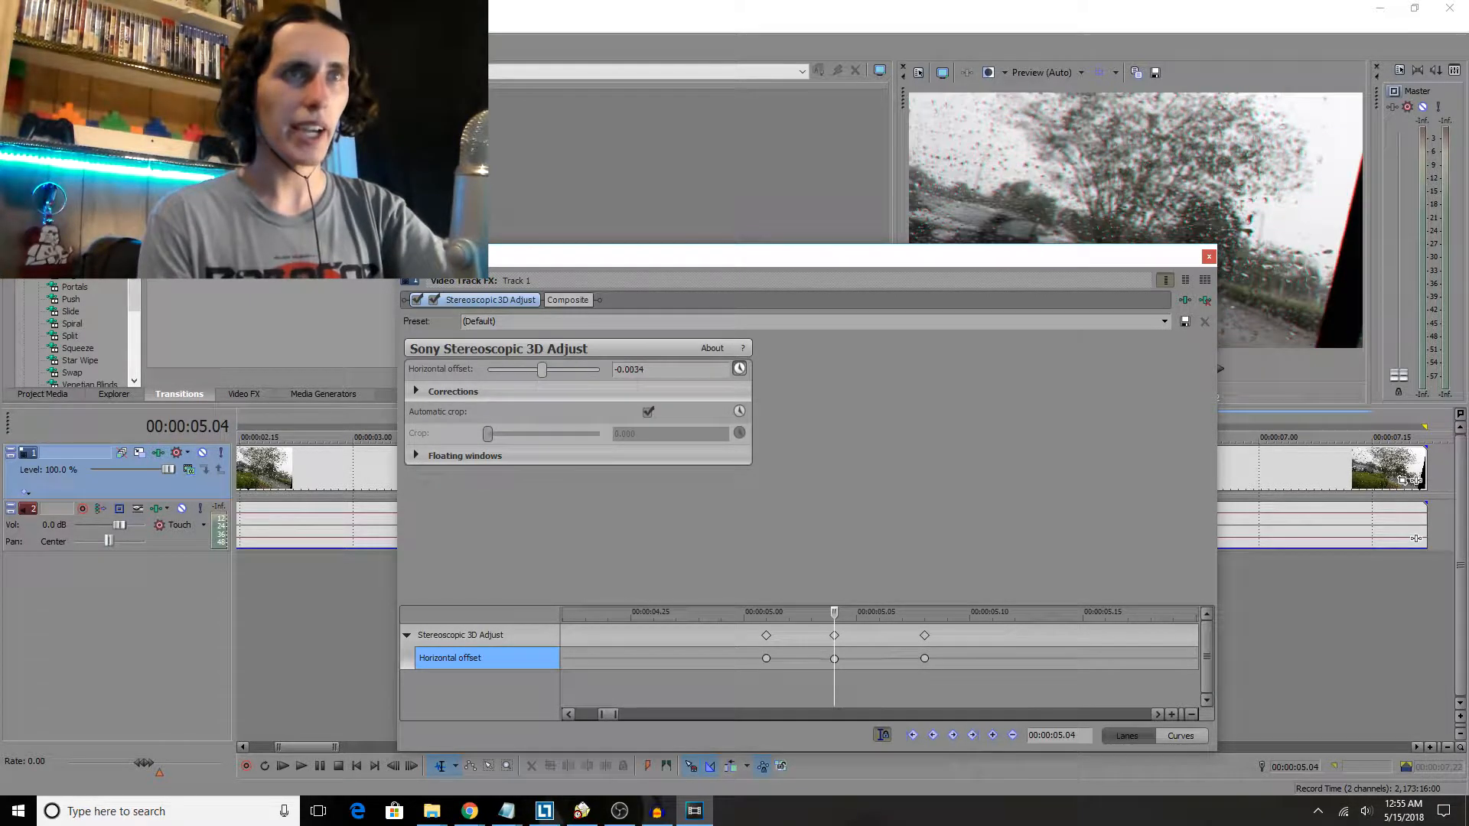
- Shift the Horizontal offset slider at the middle keyframe near 00:00:05.00
left_click_drag(542, 369, 549, 369)
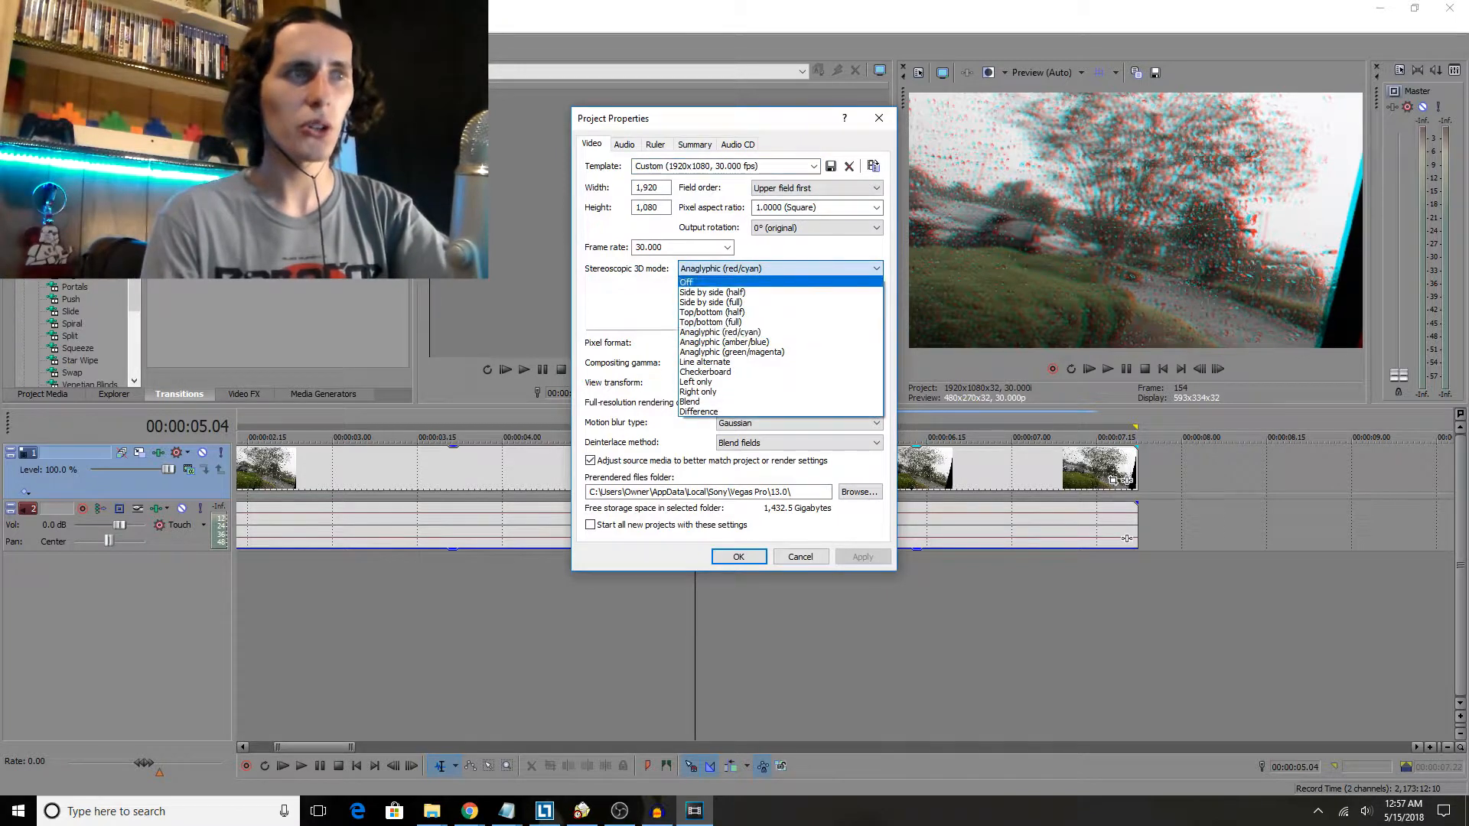
- Change the project's Stereoscopic 3D mode to Anaglyphic (amber/blue) and confirm
left_click(723, 342)
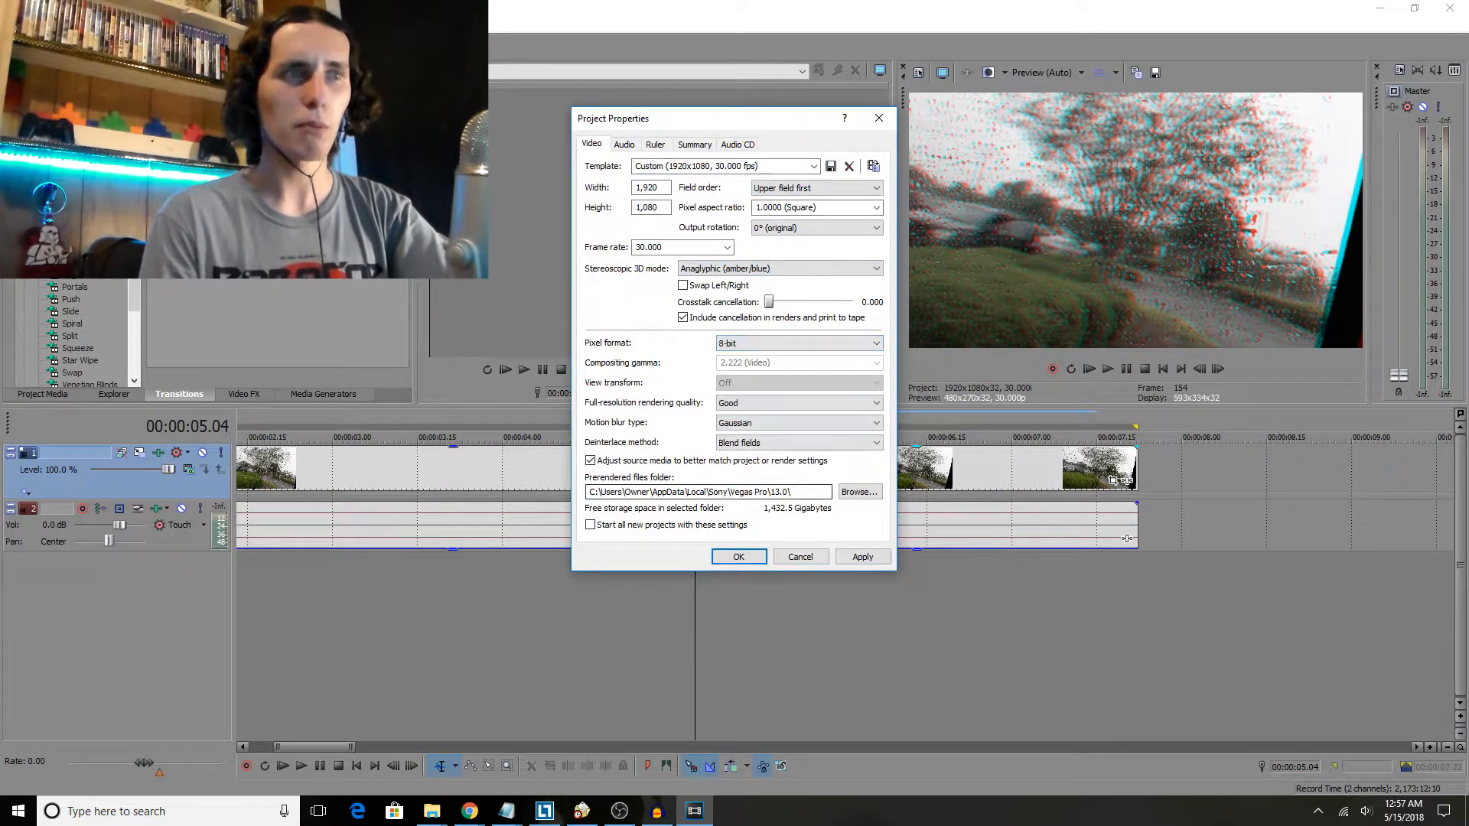
left_click(737, 557)
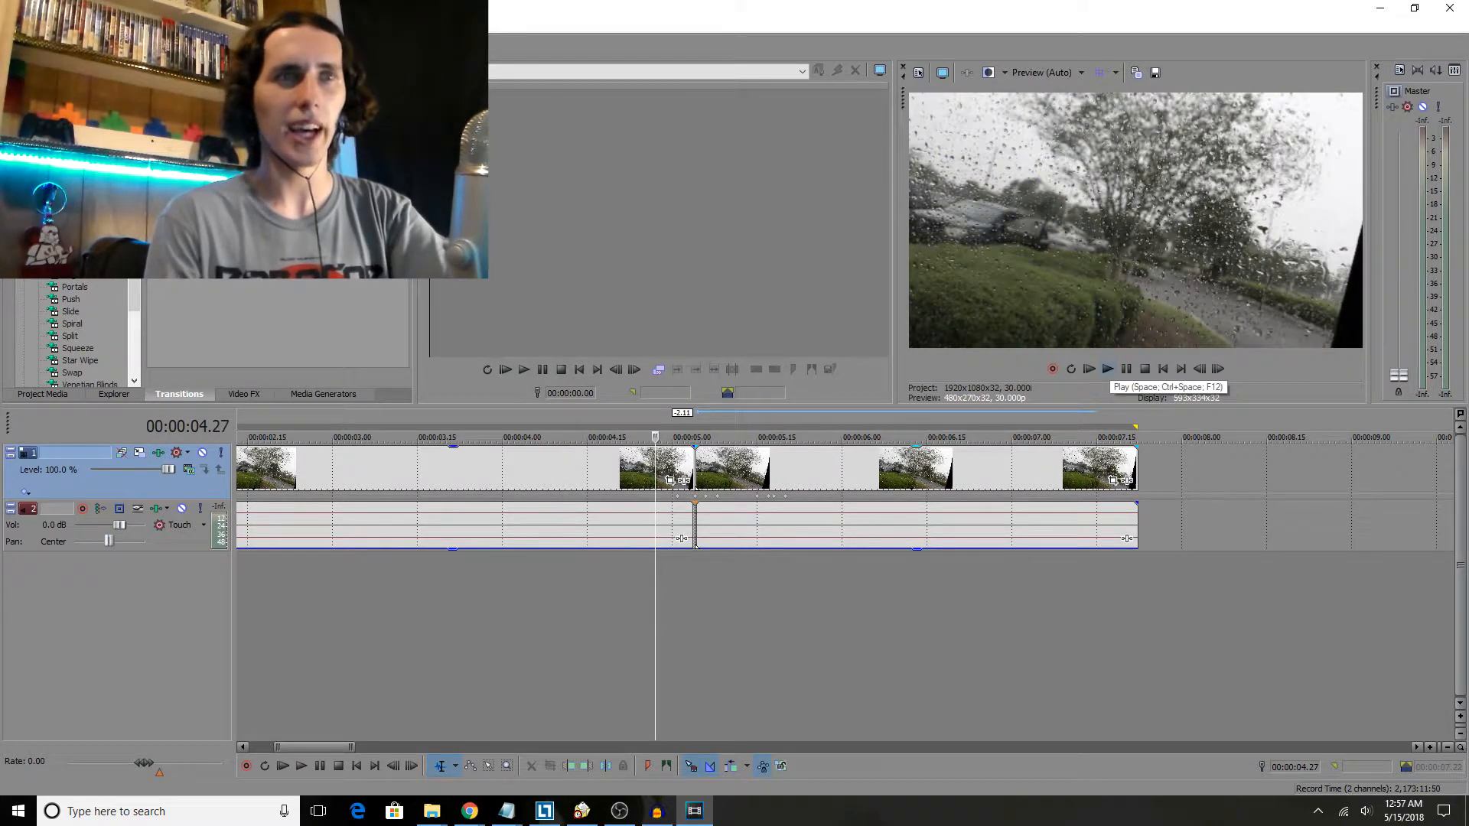
- Start preview playback to watch the amber/blue split at the transition
left_click(284, 765)
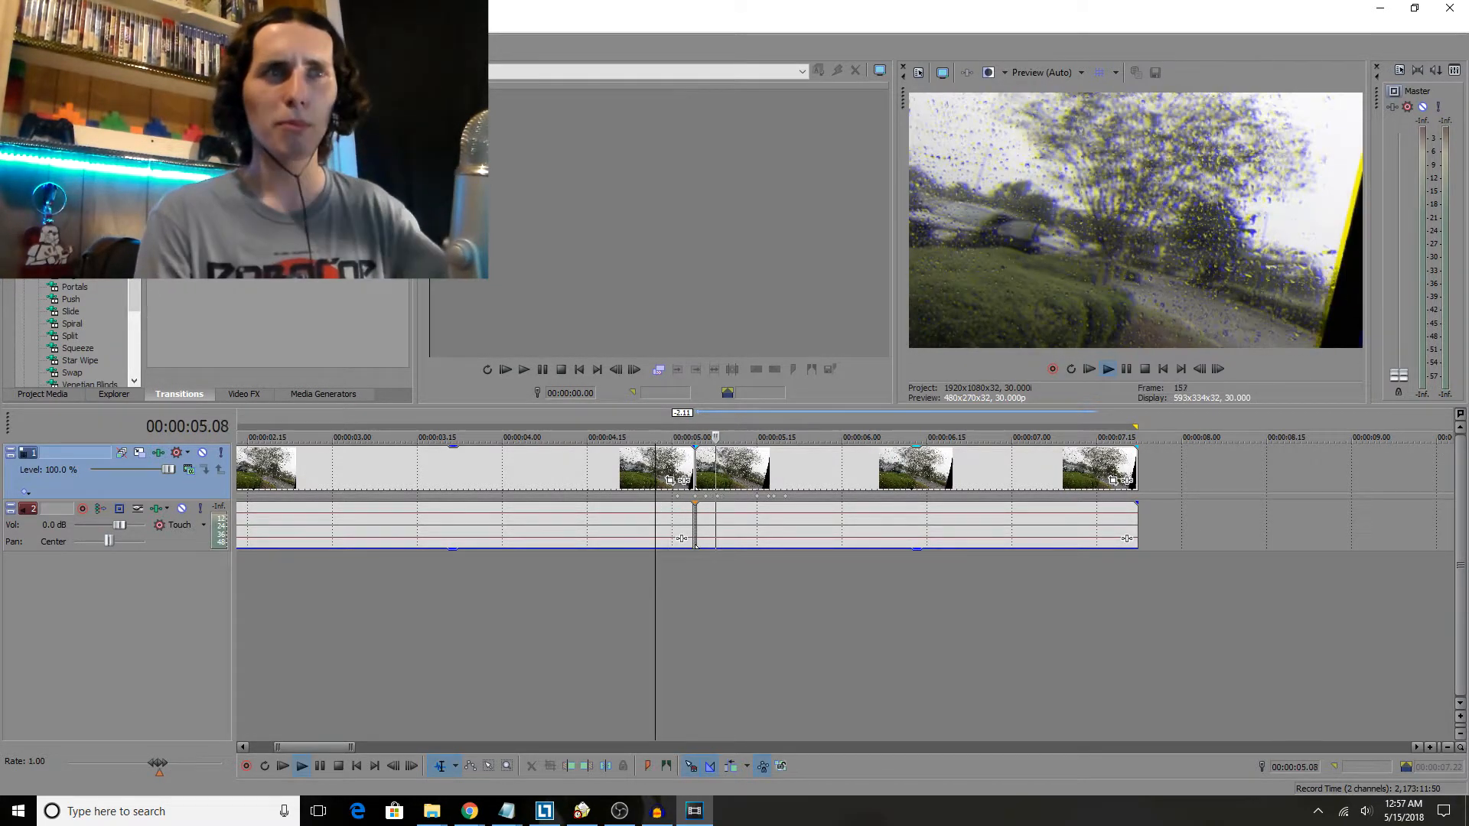